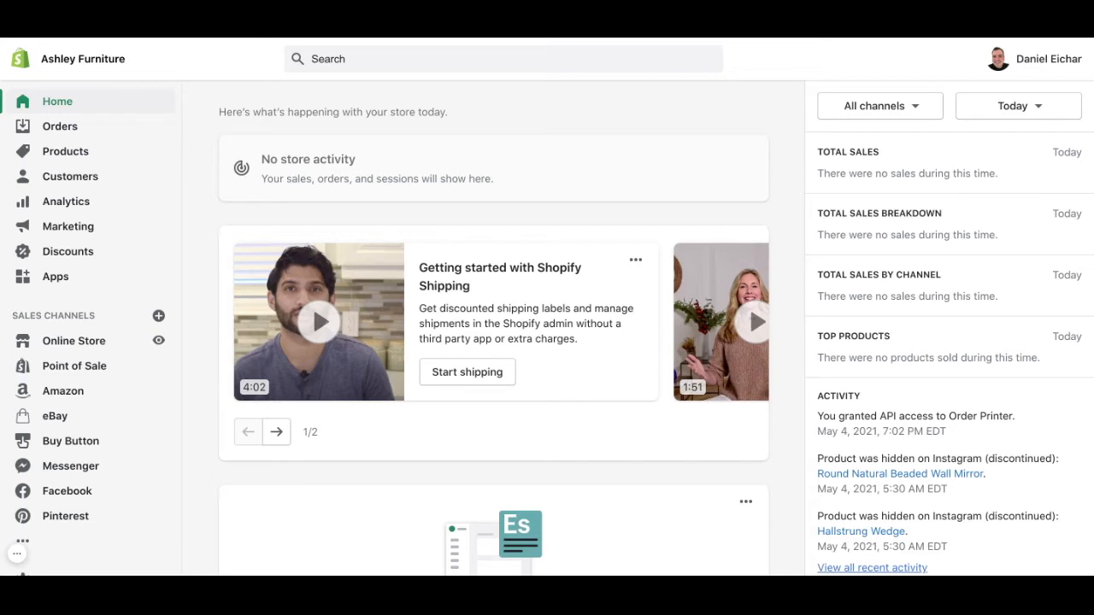
- Go to the store's Settings overview from the bottom of the admin sidebar
scroll("down", 3)
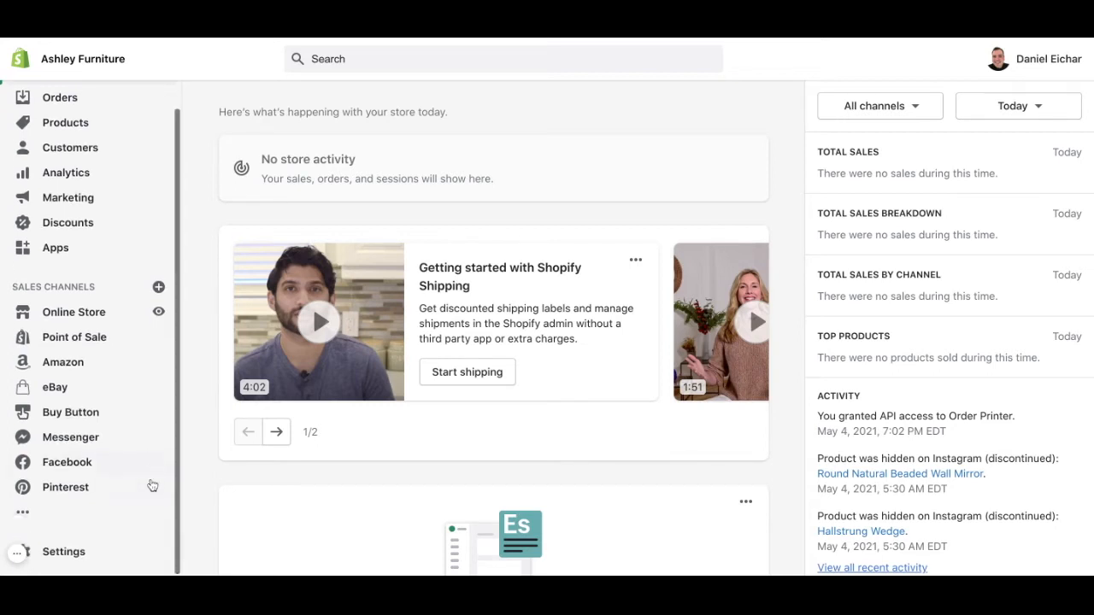
left_click(63, 551)
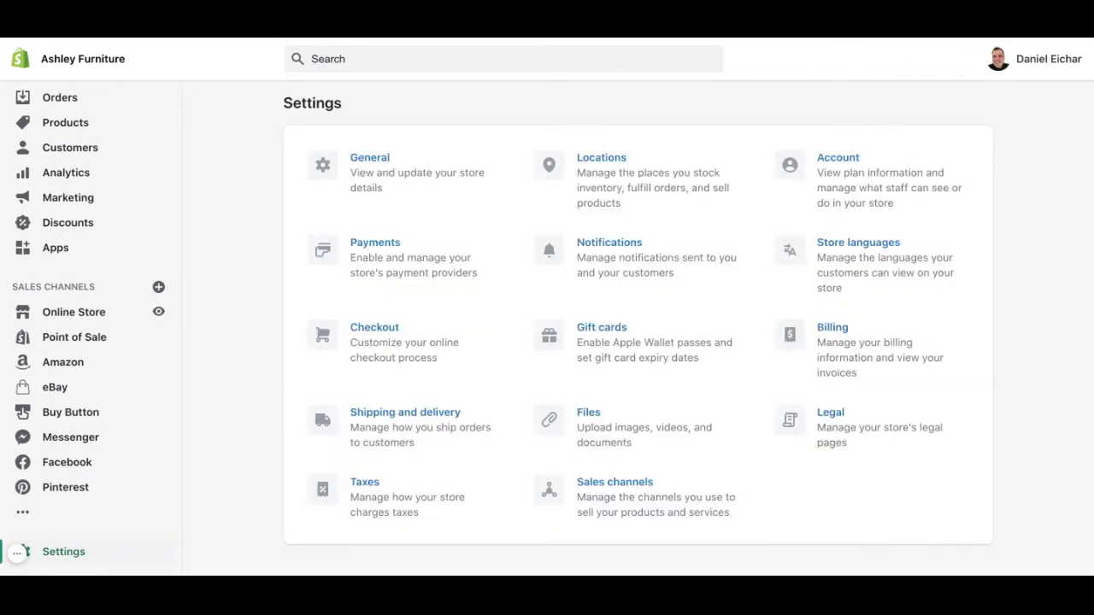
mouse_move(853, 461)
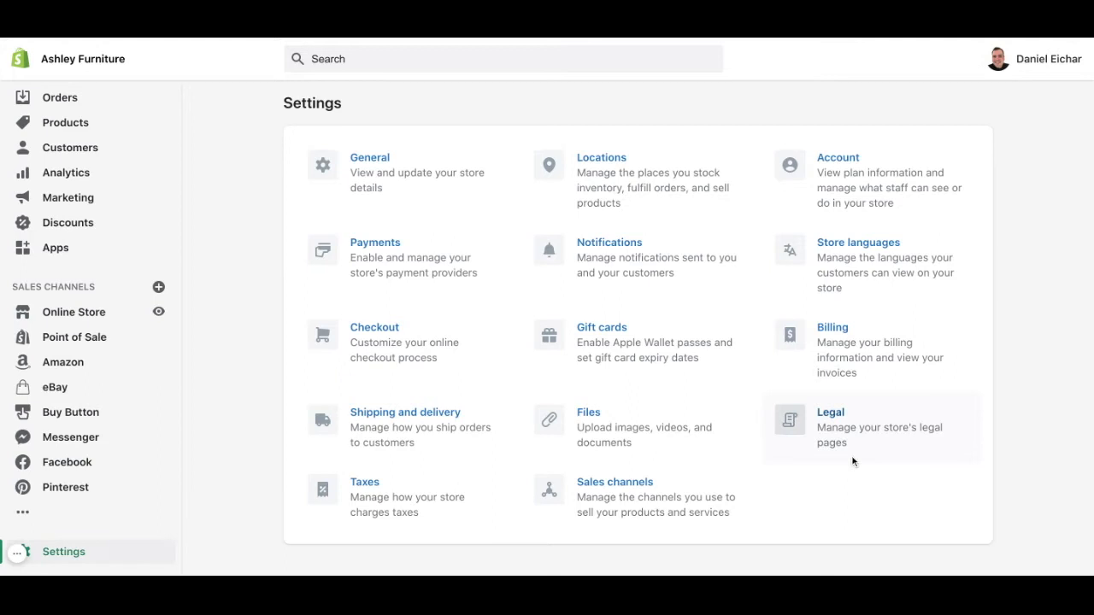
- Enter the Legal settings and review the empty Refund, Privacy, Terms and Shipping policy editors
left_click(831, 412)
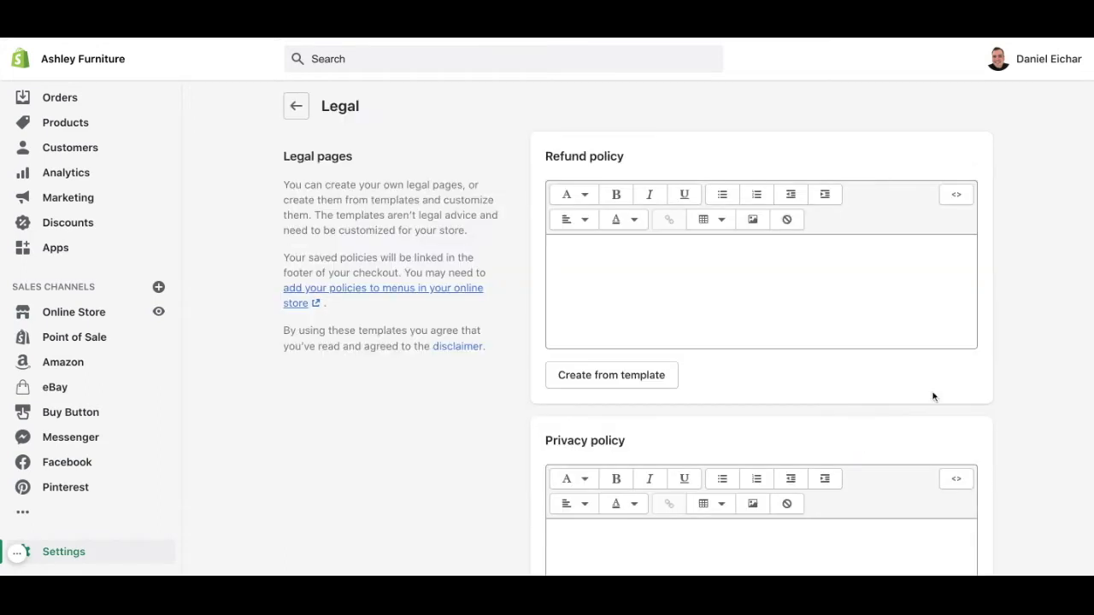
mouse_move(1025, 397)
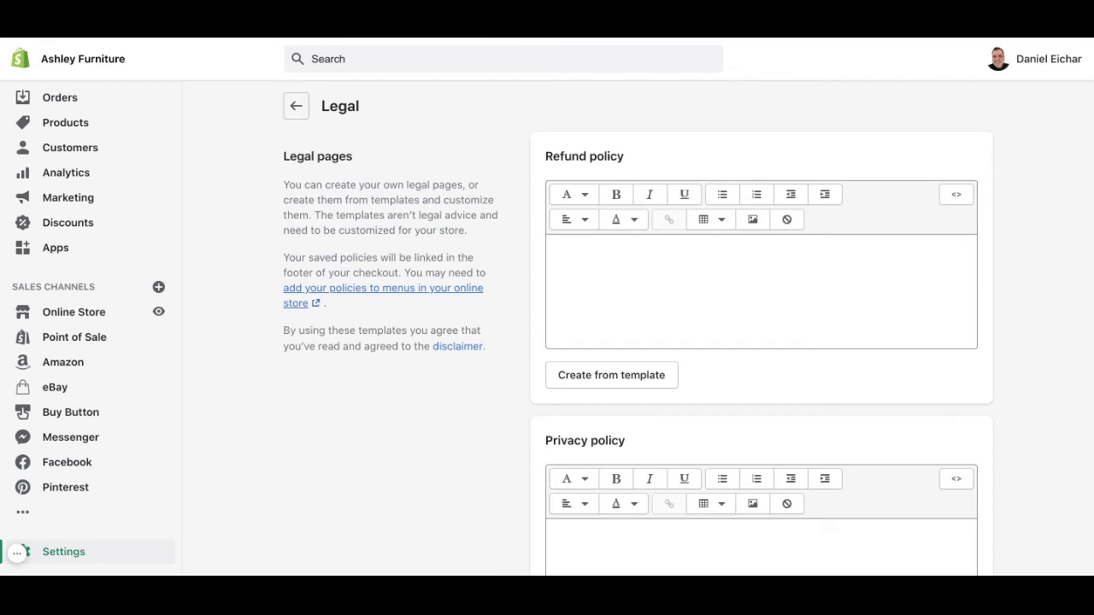
mouse_move(1005, 340)
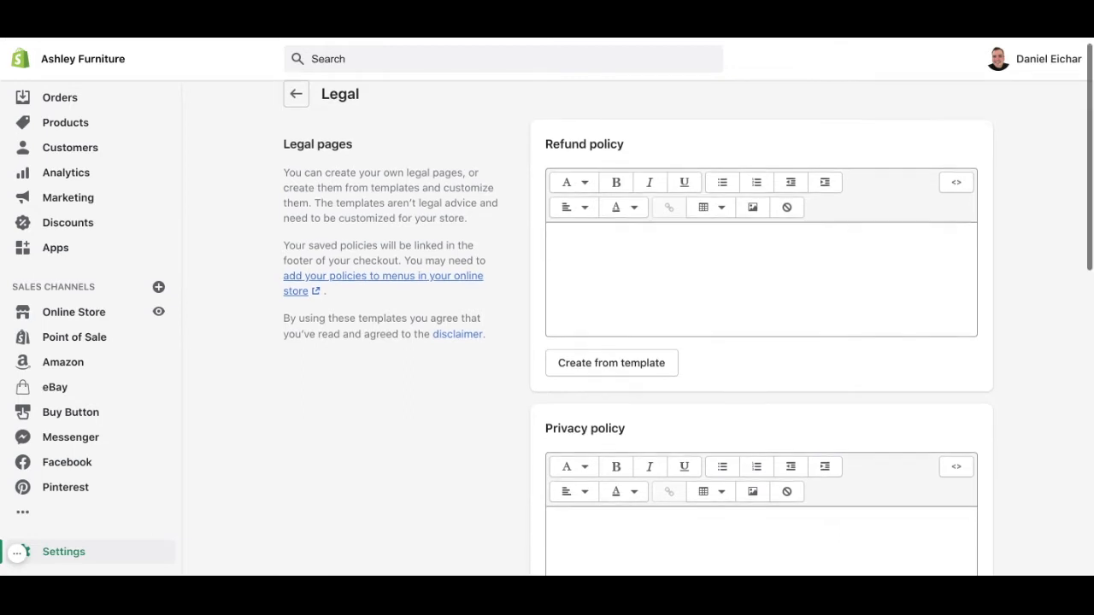
scroll("down", 3)
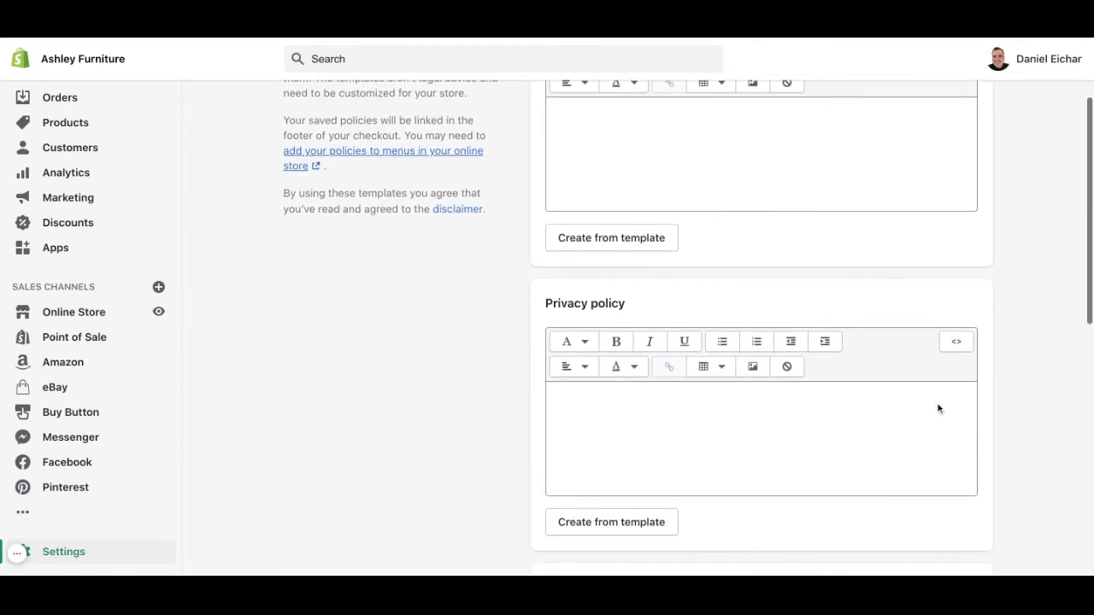
scroll("down", 3)
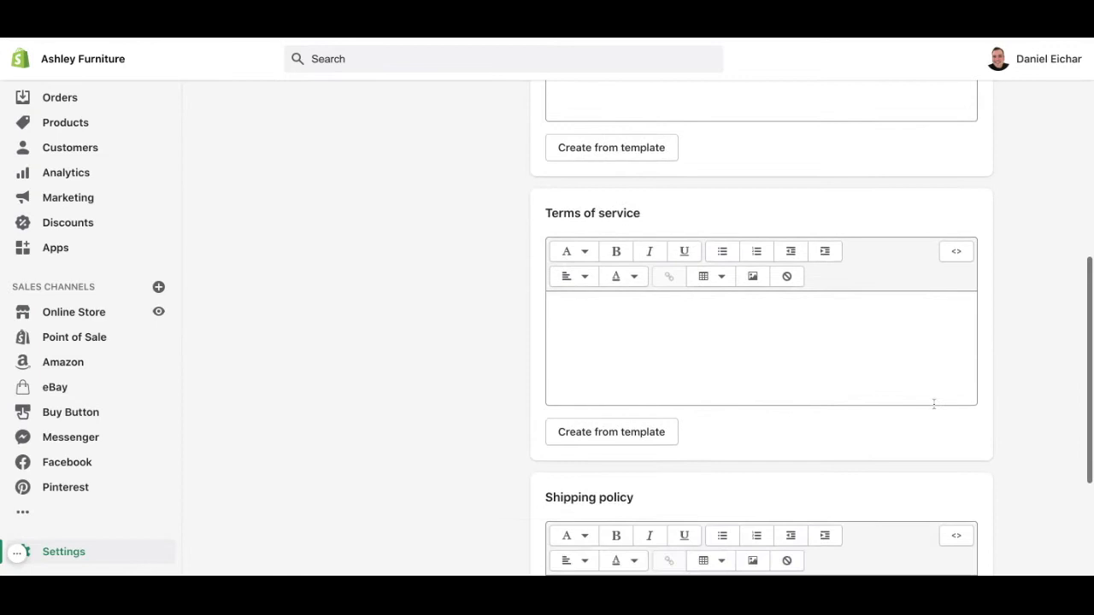
scroll("down", 3)
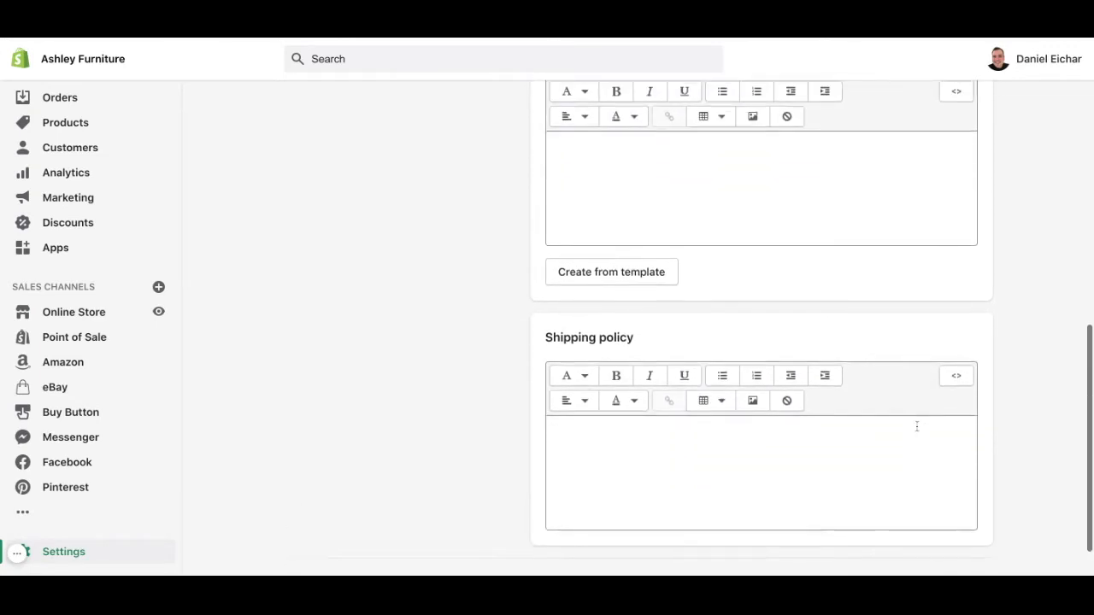
scroll("up", 3)
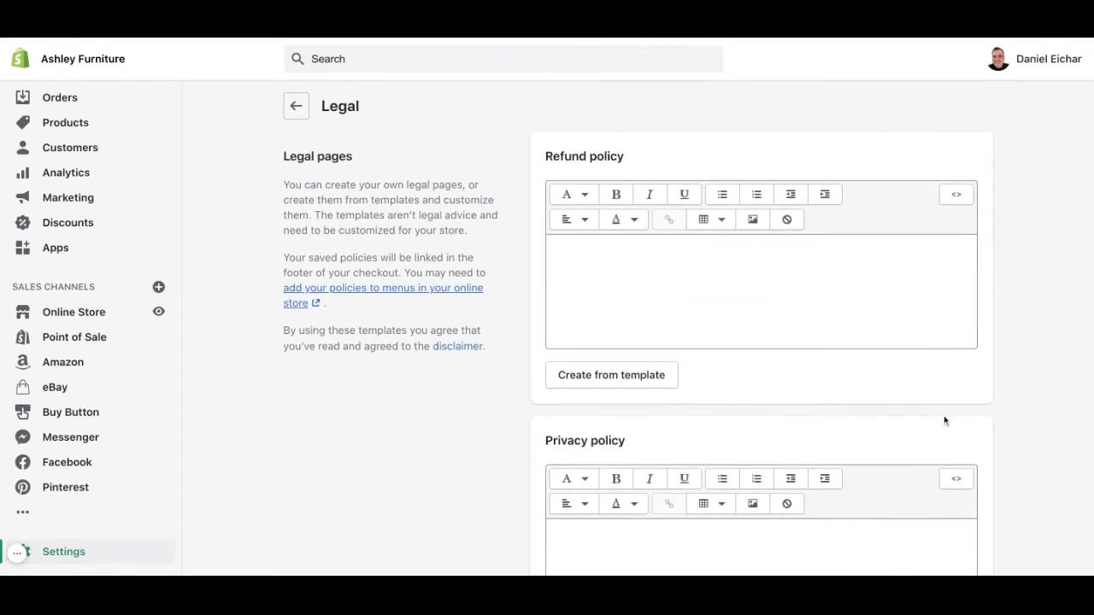
mouse_move(762, 342)
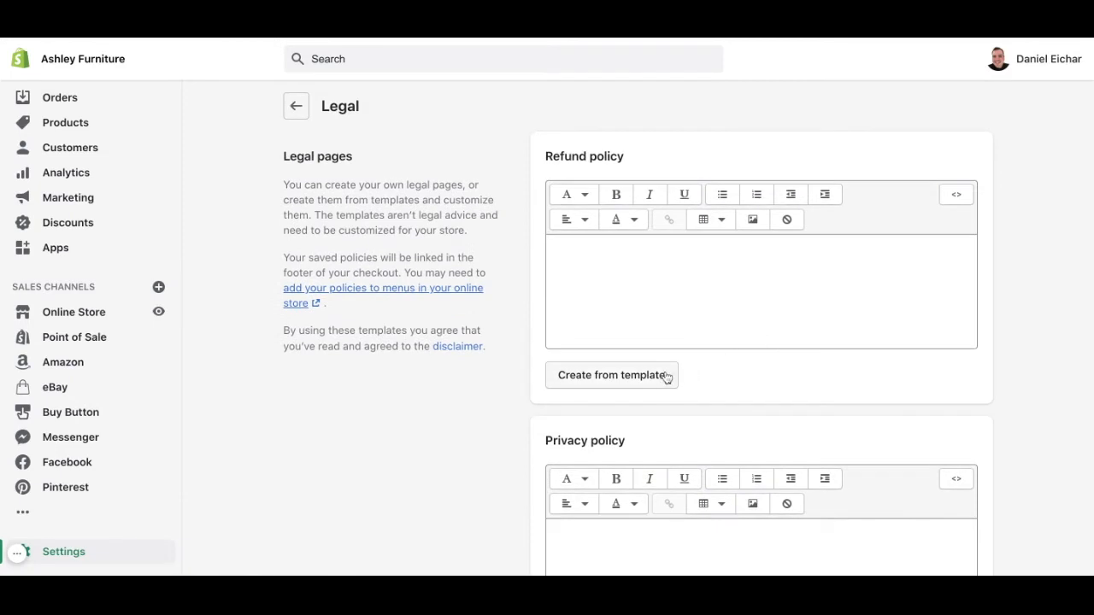
mouse_move(666, 386)
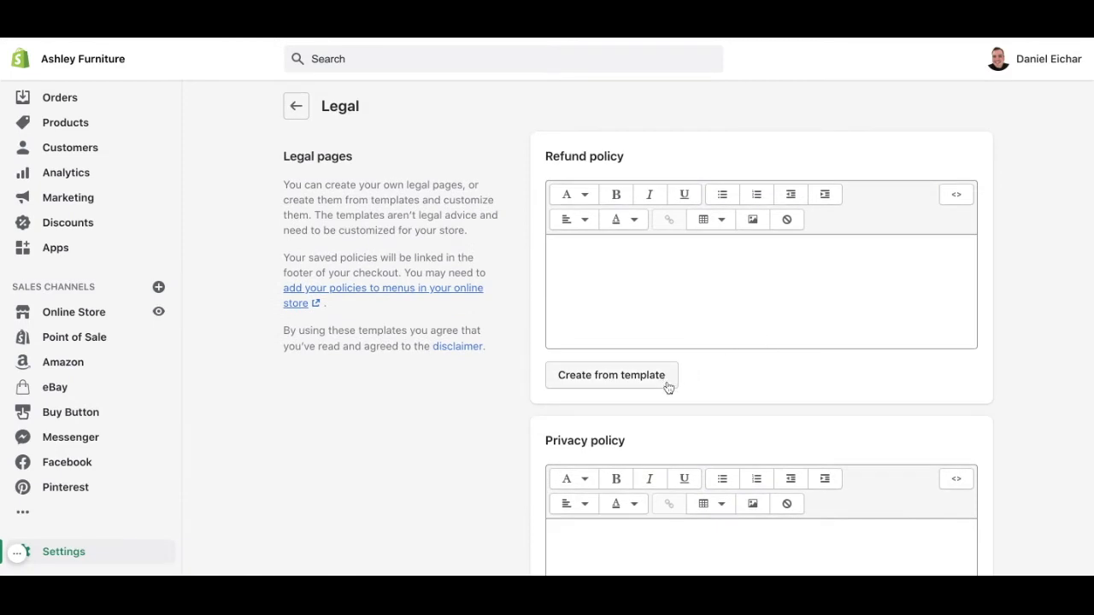
mouse_move(670, 388)
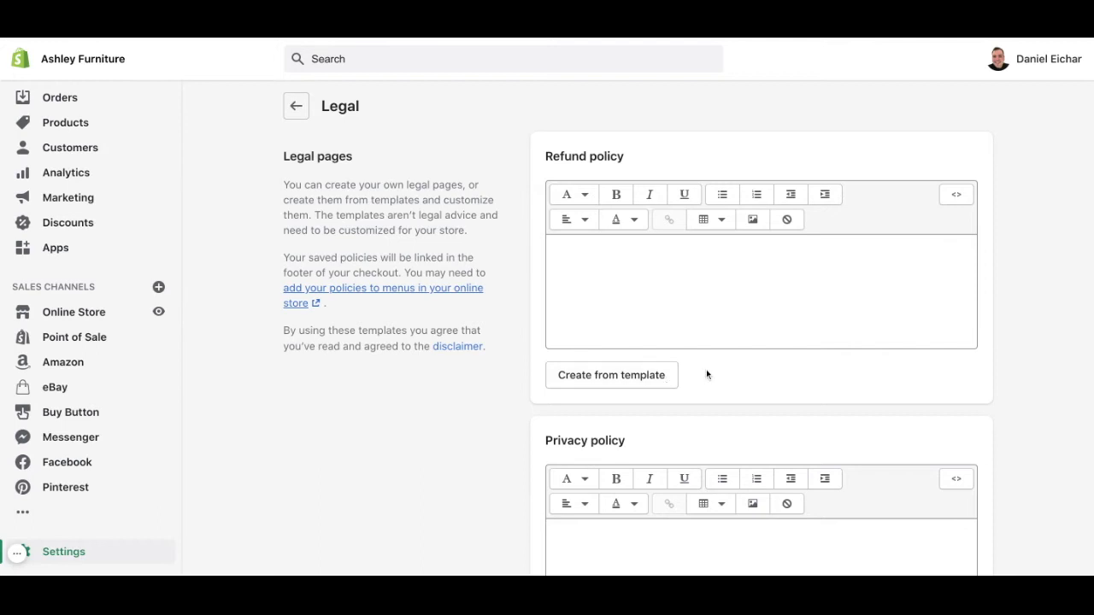
mouse_move(704, 374)
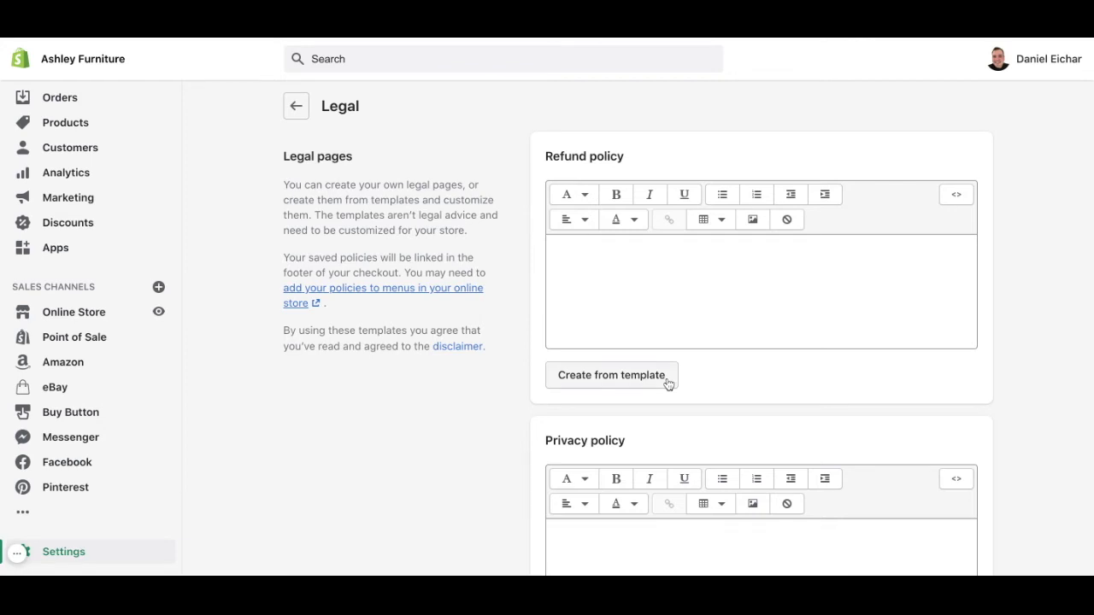
- Fill the Refund policy with Shopify's 30-day return template text, leaving it unsaved
left_click(612, 376)
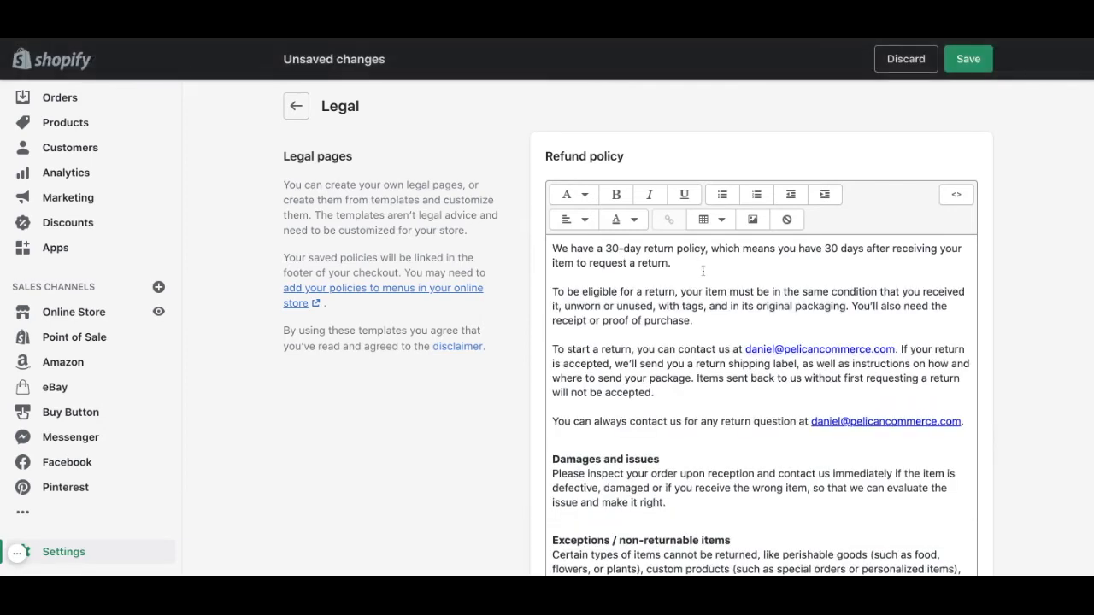
scroll("down", 3)
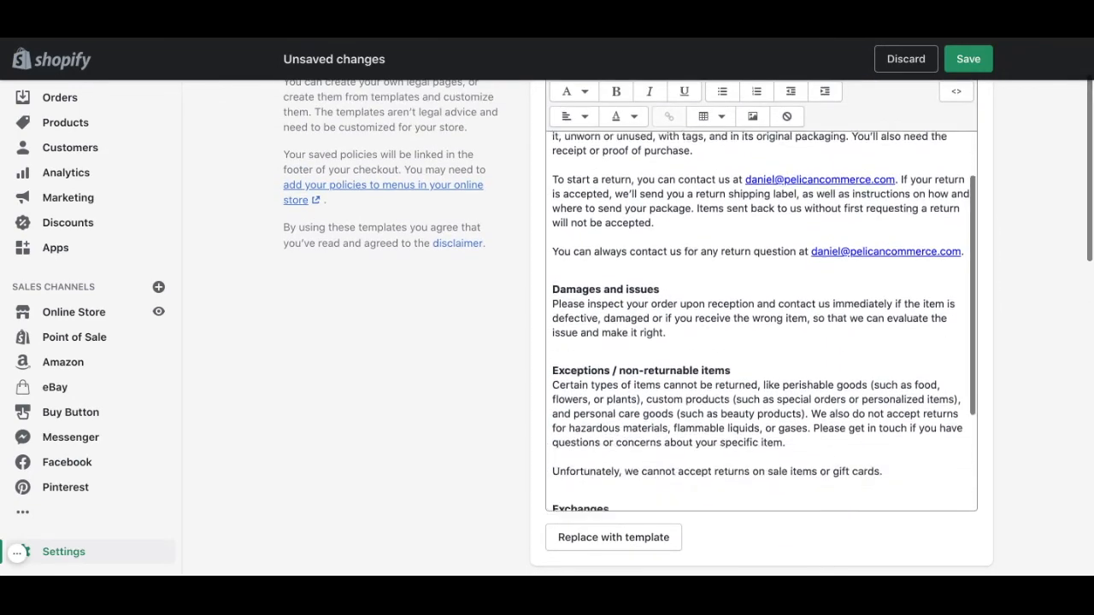
scroll("down", 3)
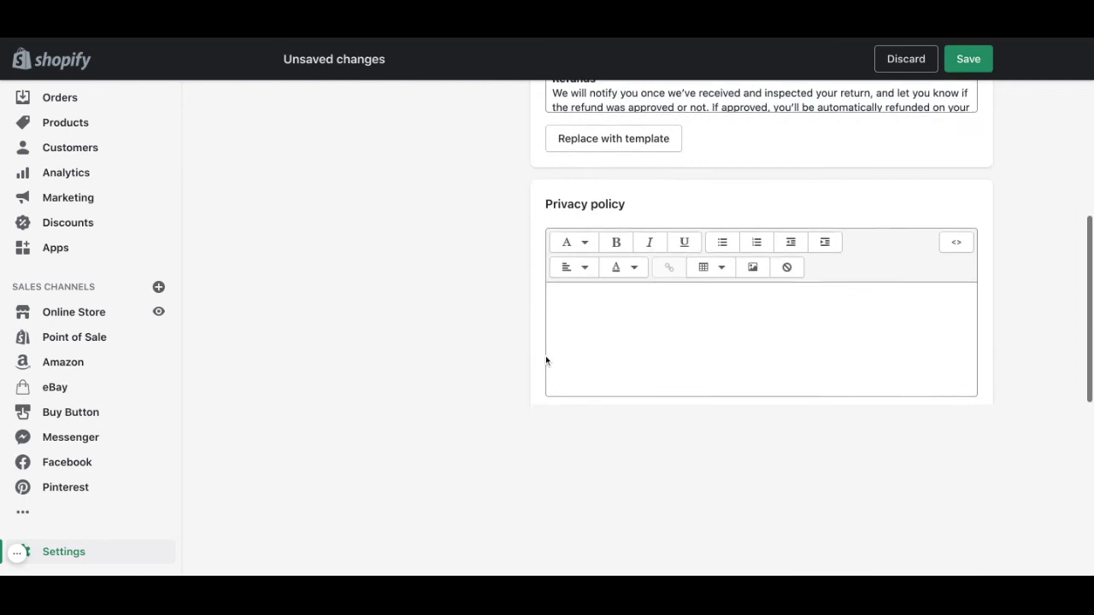
scroll("down", 3)
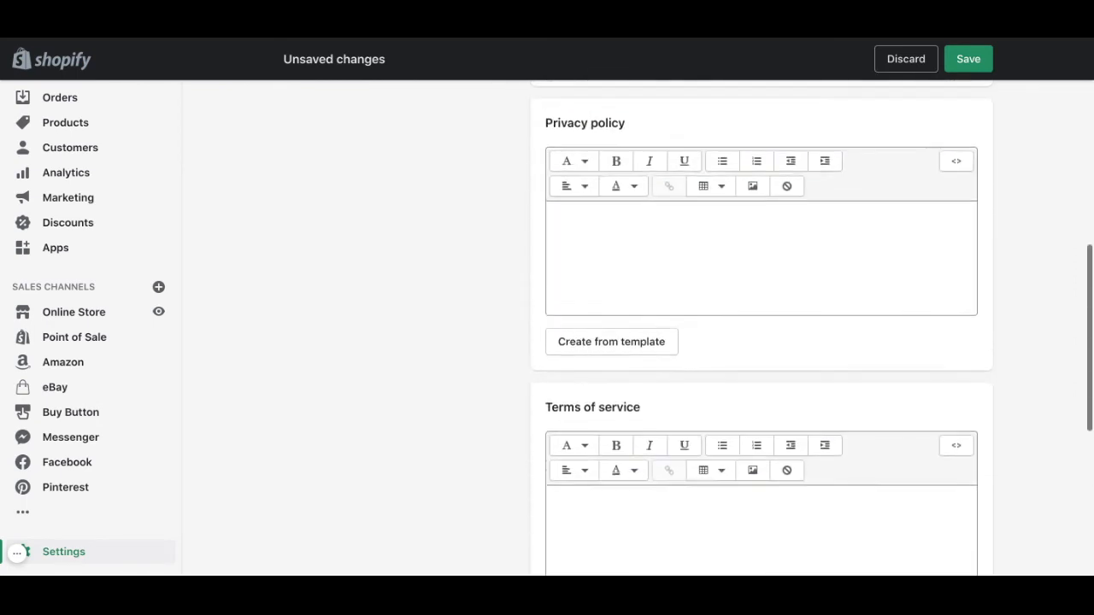
scroll("down", 3)
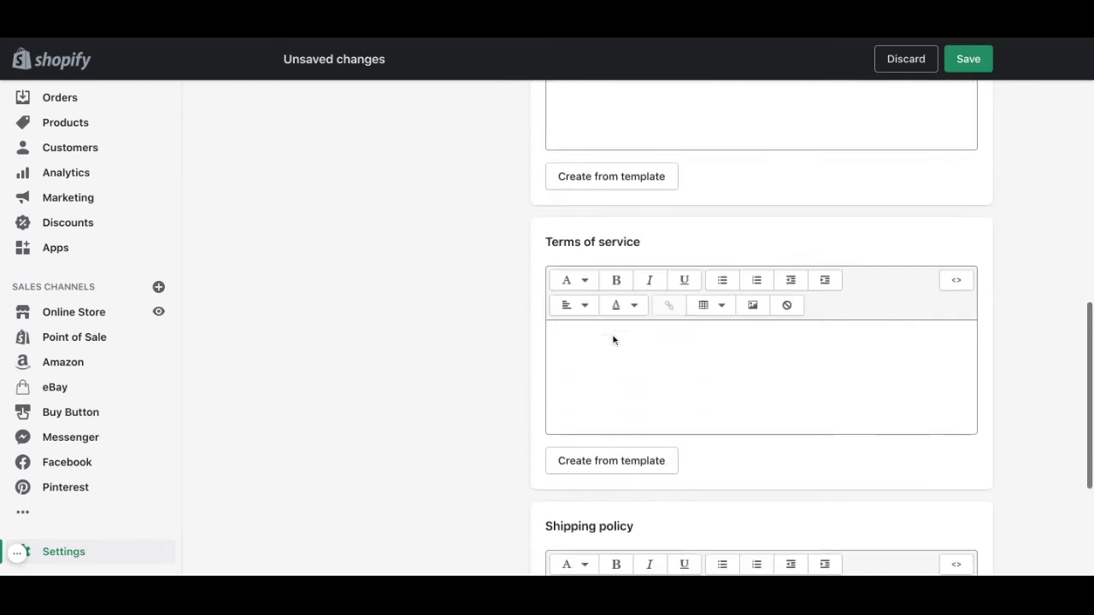
scroll("down", 3)
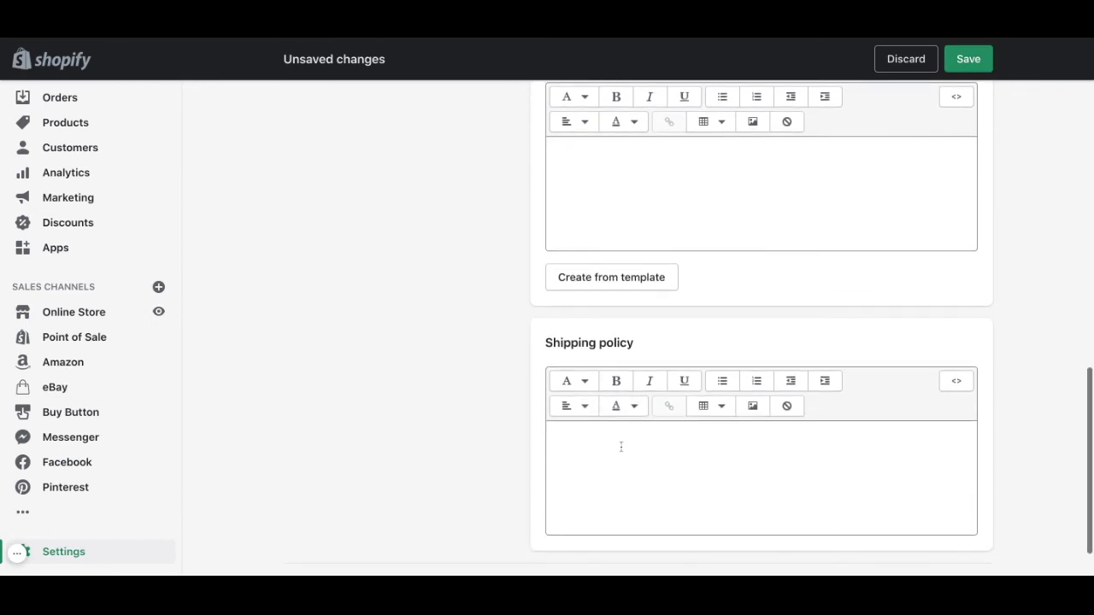
scroll("down", 3)
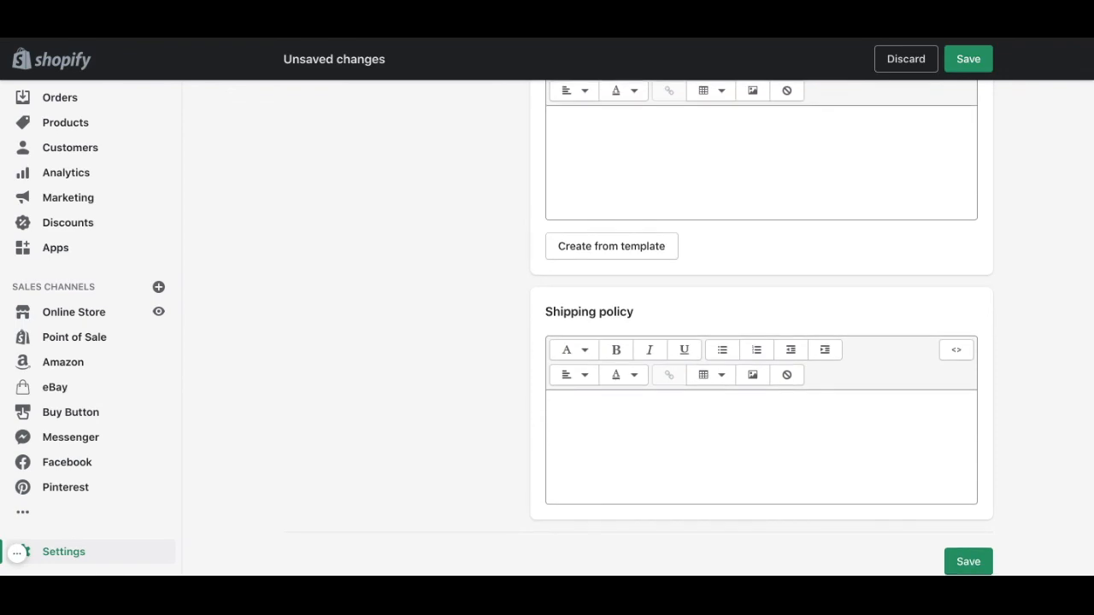
scroll("up", 3)
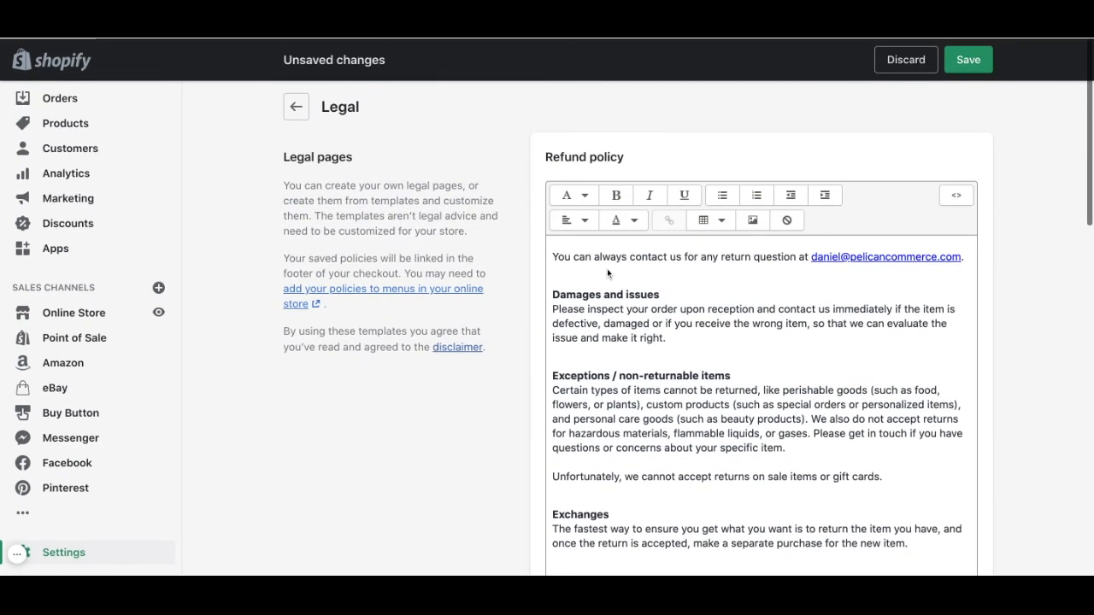